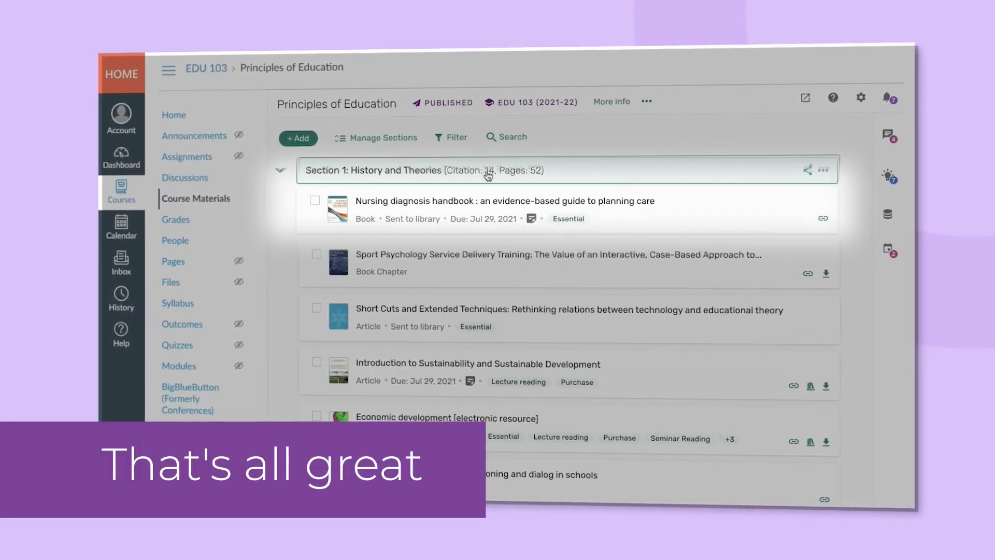
# - Open the Nursing diagnosis handbook in Section 1 to view its links and online availability
pyautogui.click(505, 201)
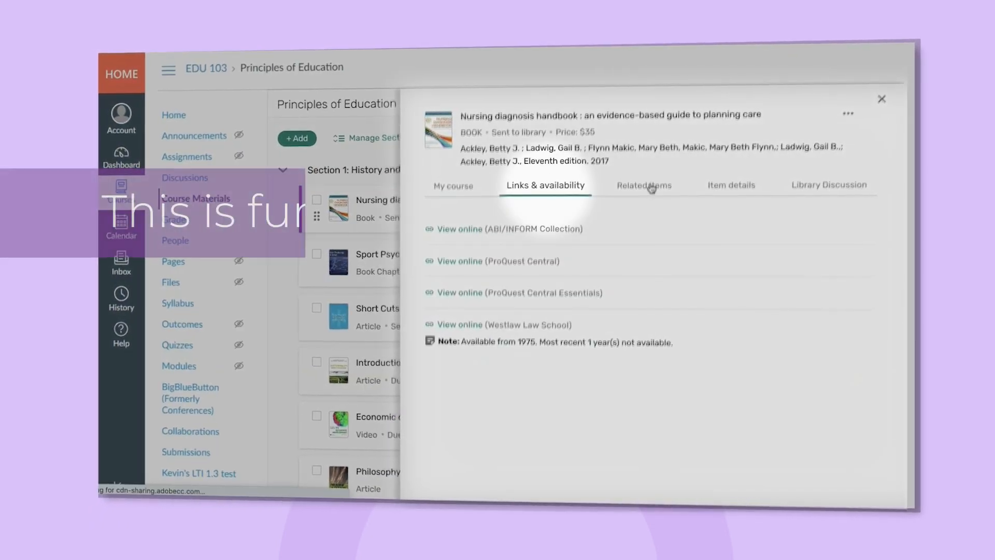
# - View the handbook's related editions, then its publisher, DOI and private course note
pyautogui.click(644, 185)
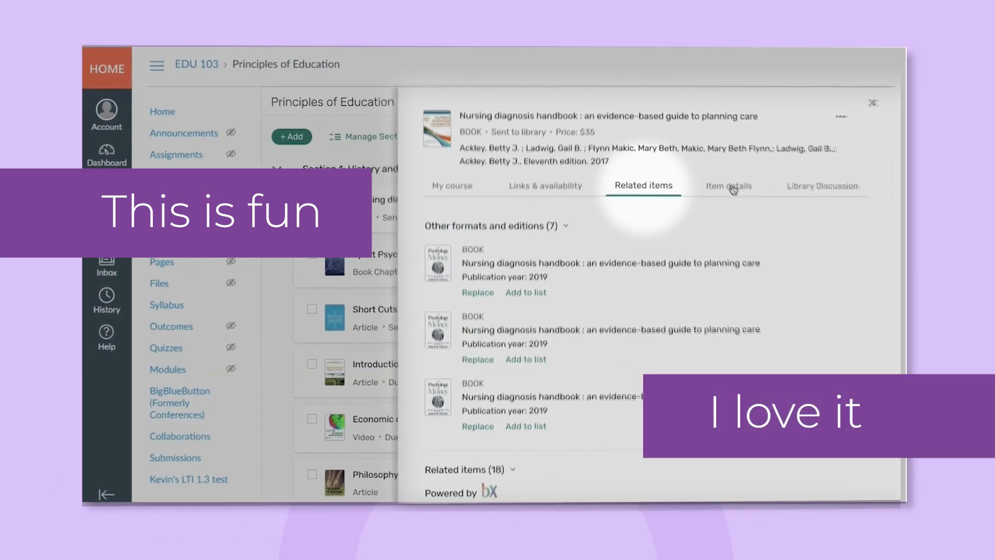
pyautogui.click(728, 185)
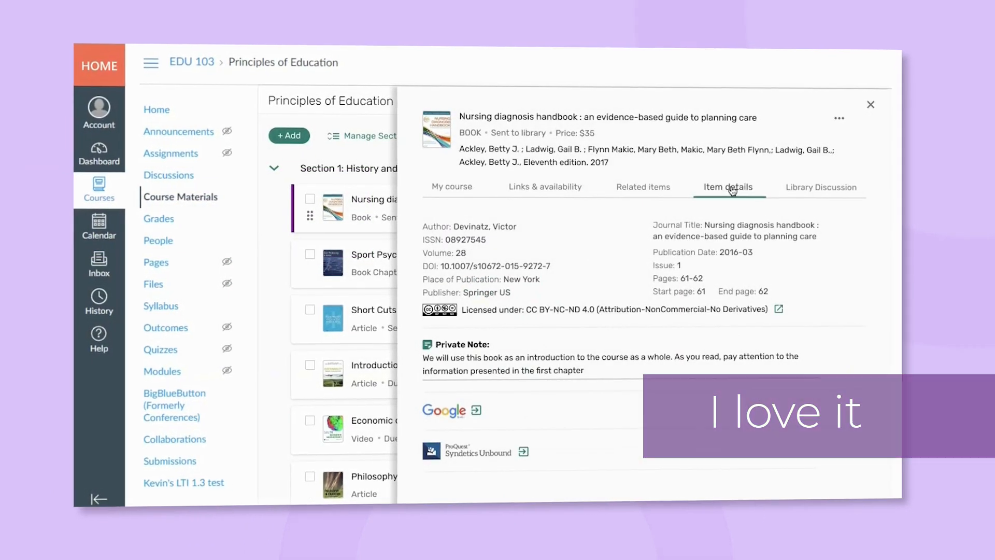